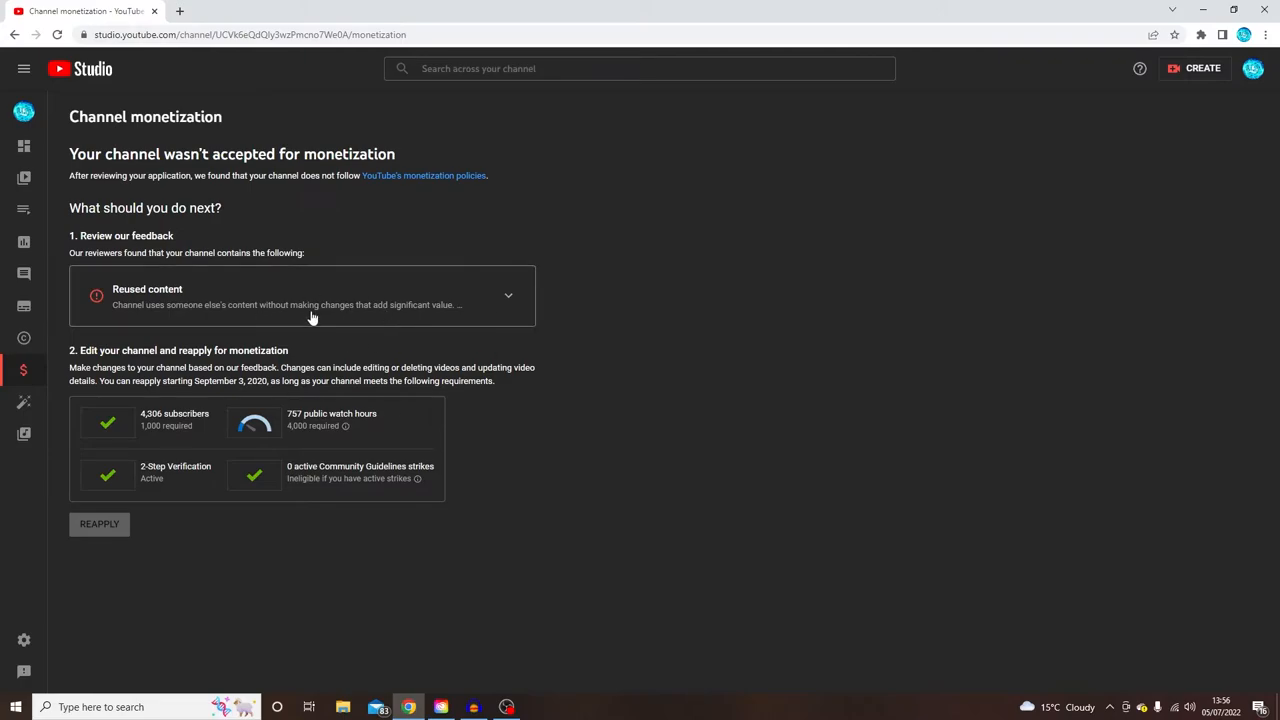
left_click(508, 296)
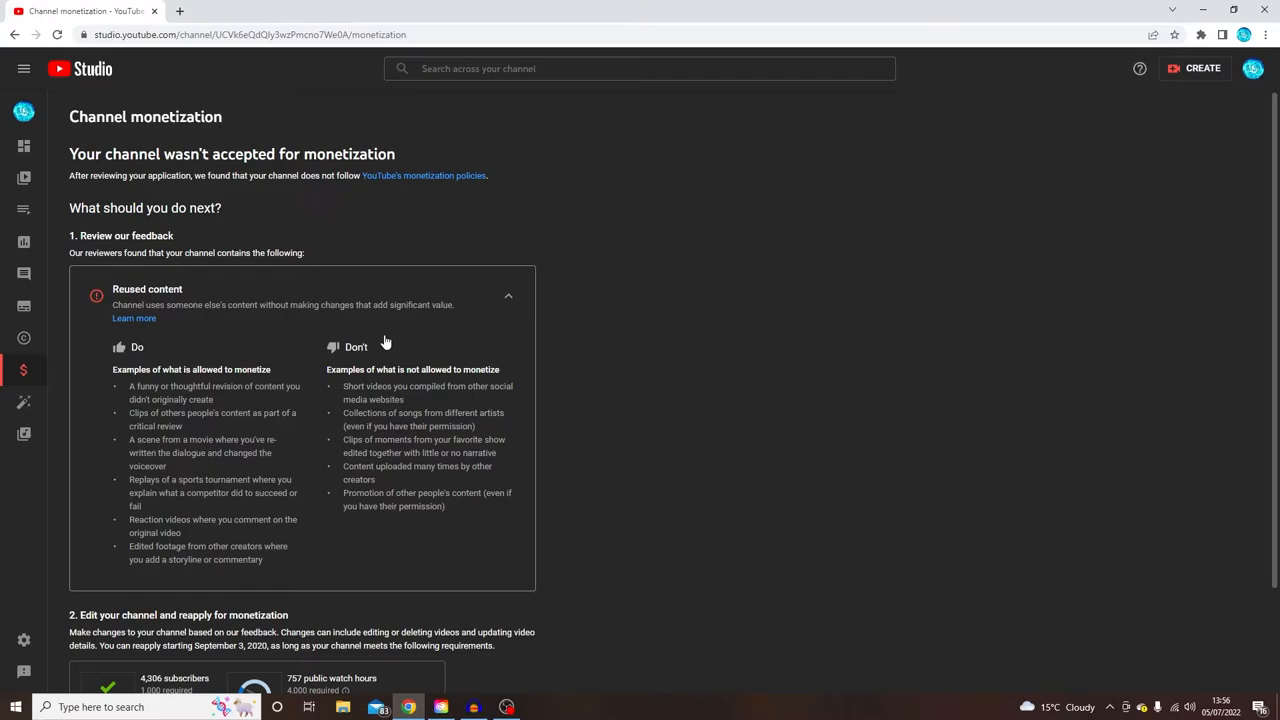
mouse_move(284, 320)
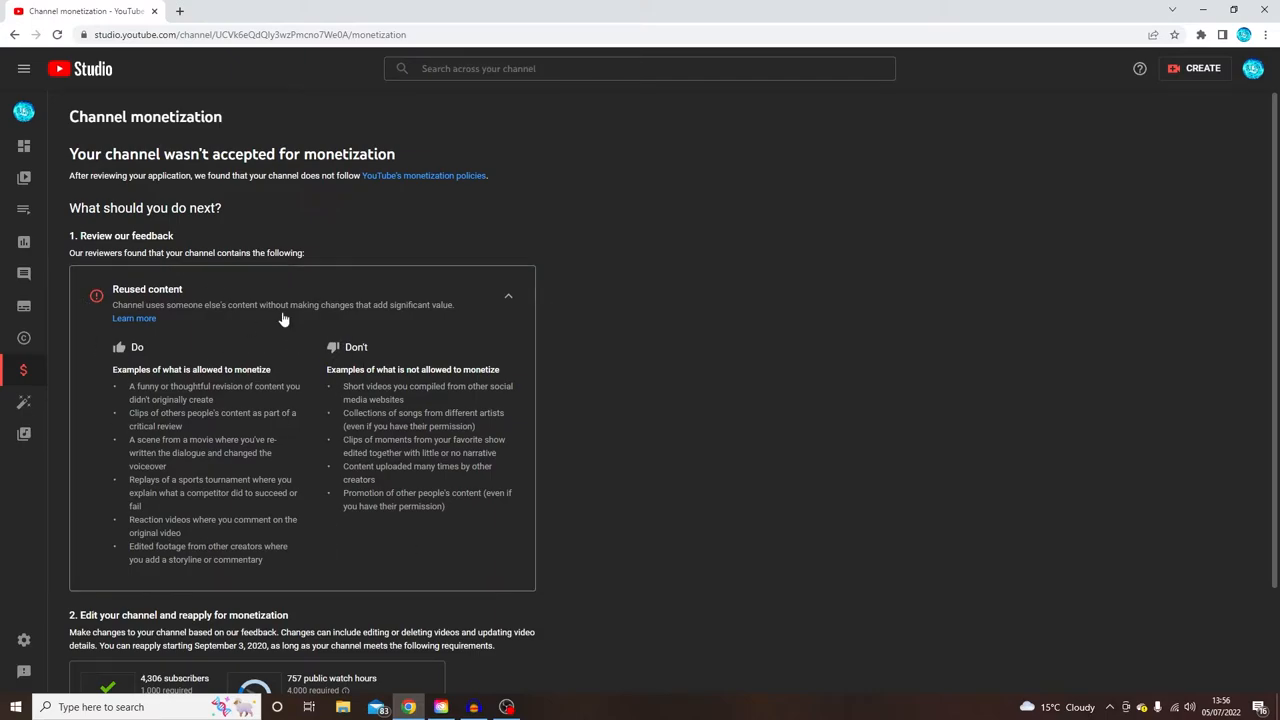
left_click(508, 296)
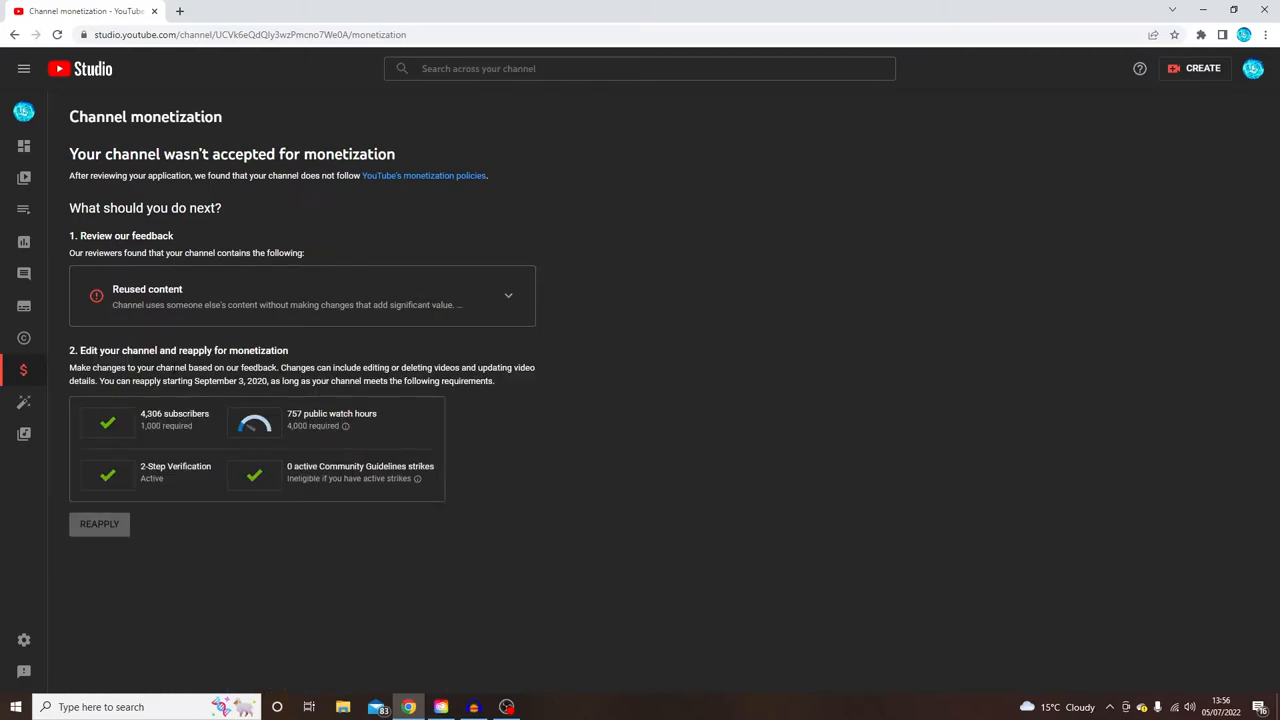
mouse_move(268, 330)
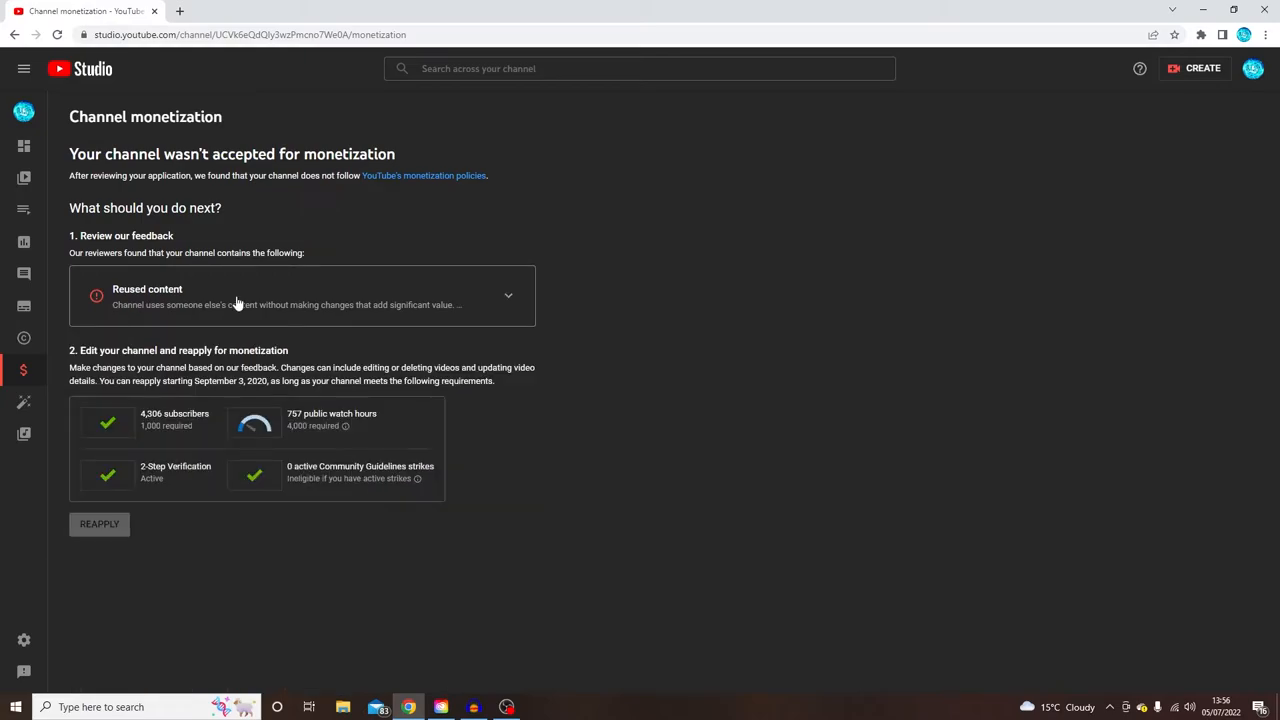
mouse_move(224, 308)
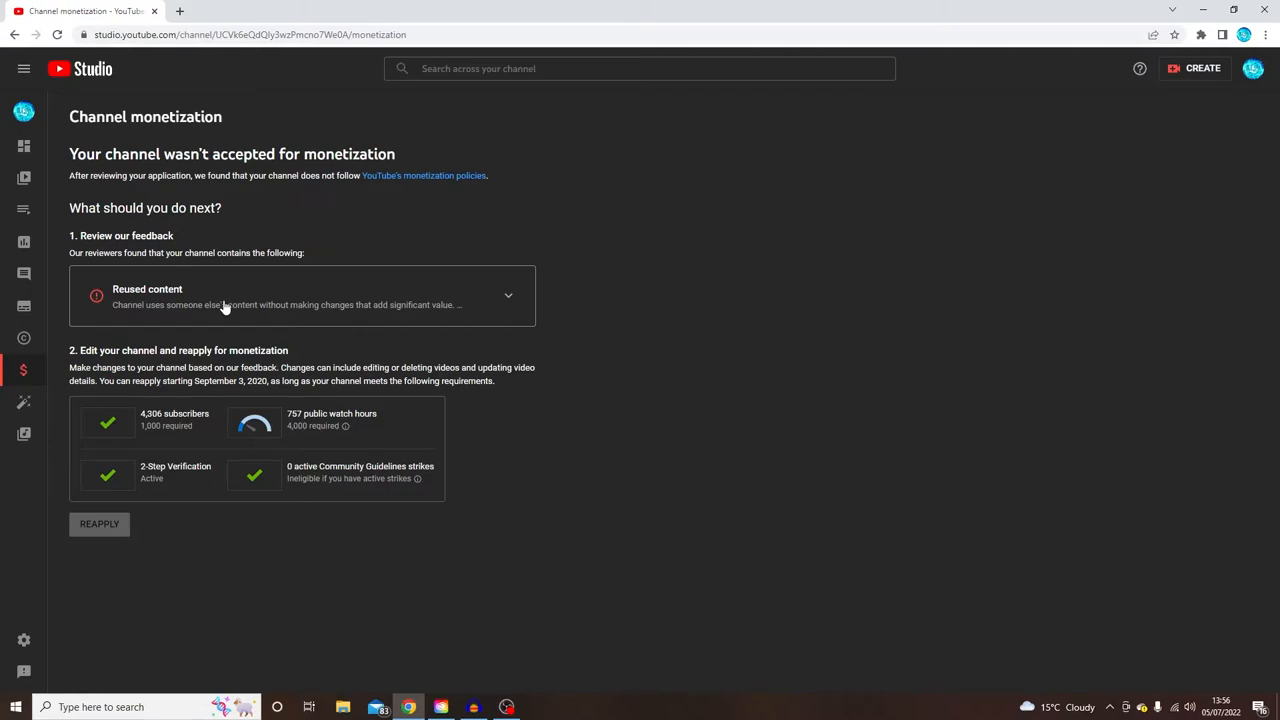
mouse_move(400, 244)
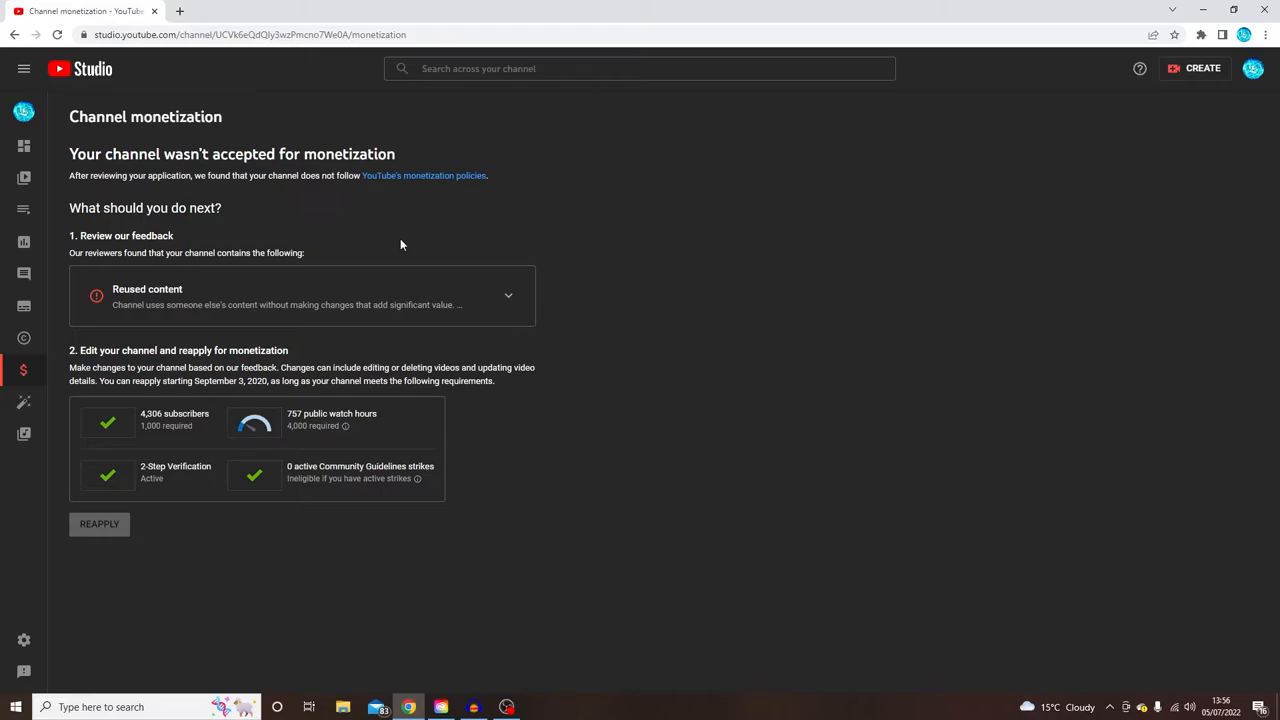
mouse_move(308, 332)
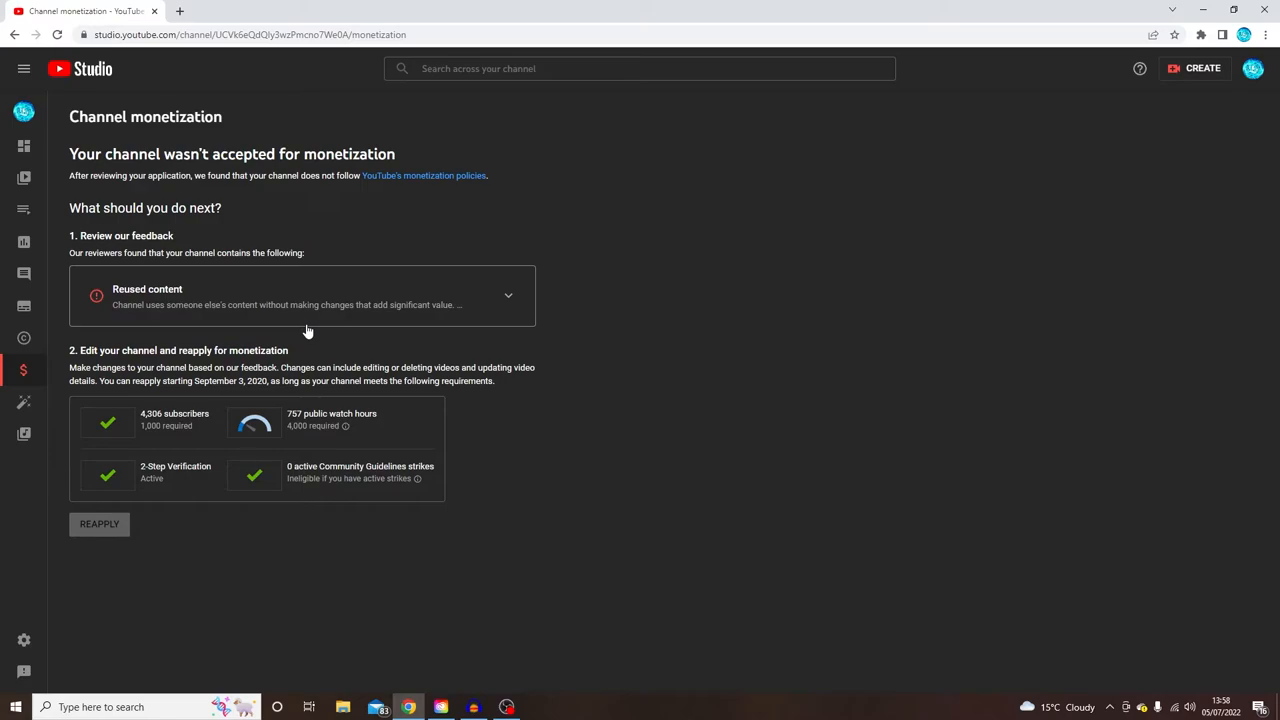
mouse_move(308, 332)
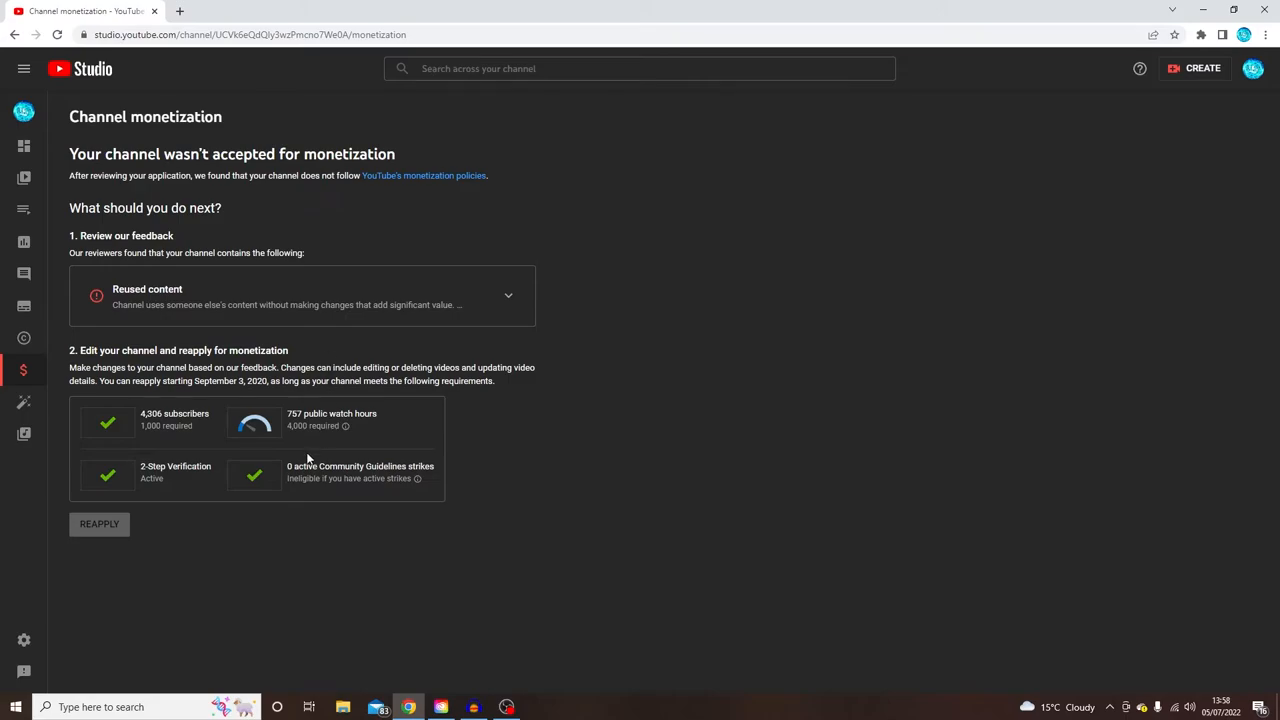
mouse_move(166, 444)
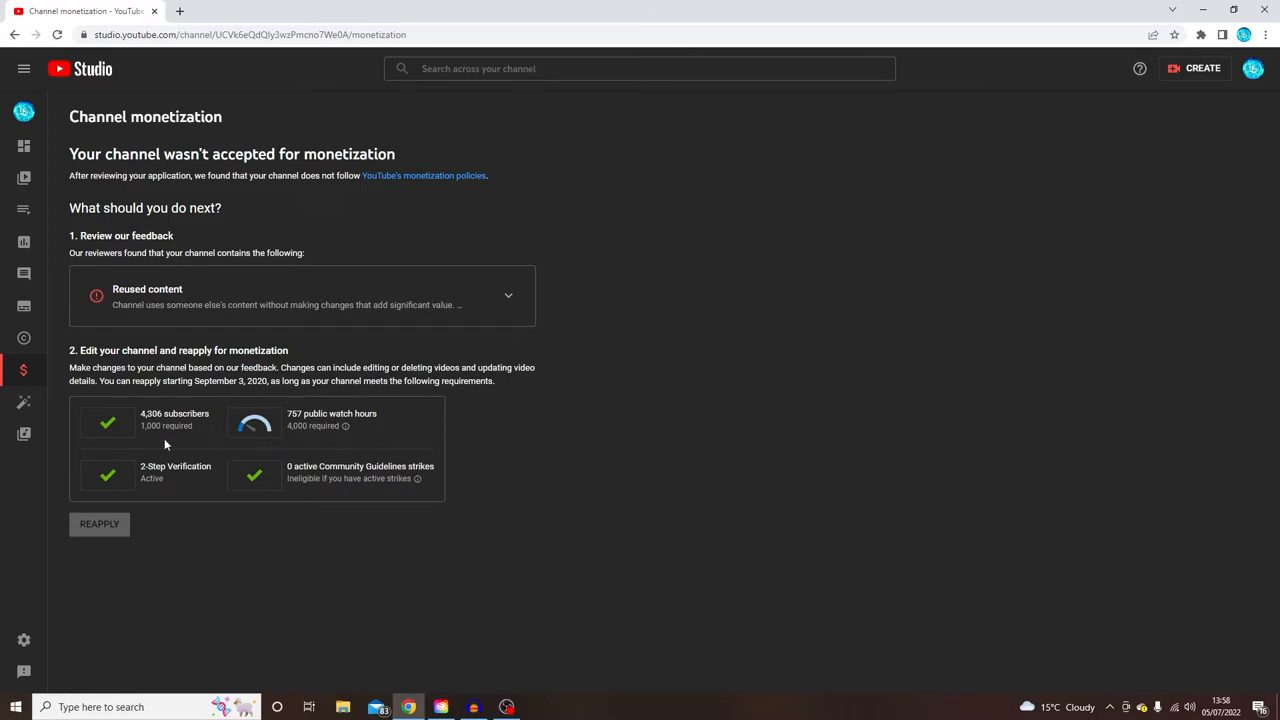
mouse_move(176, 412)
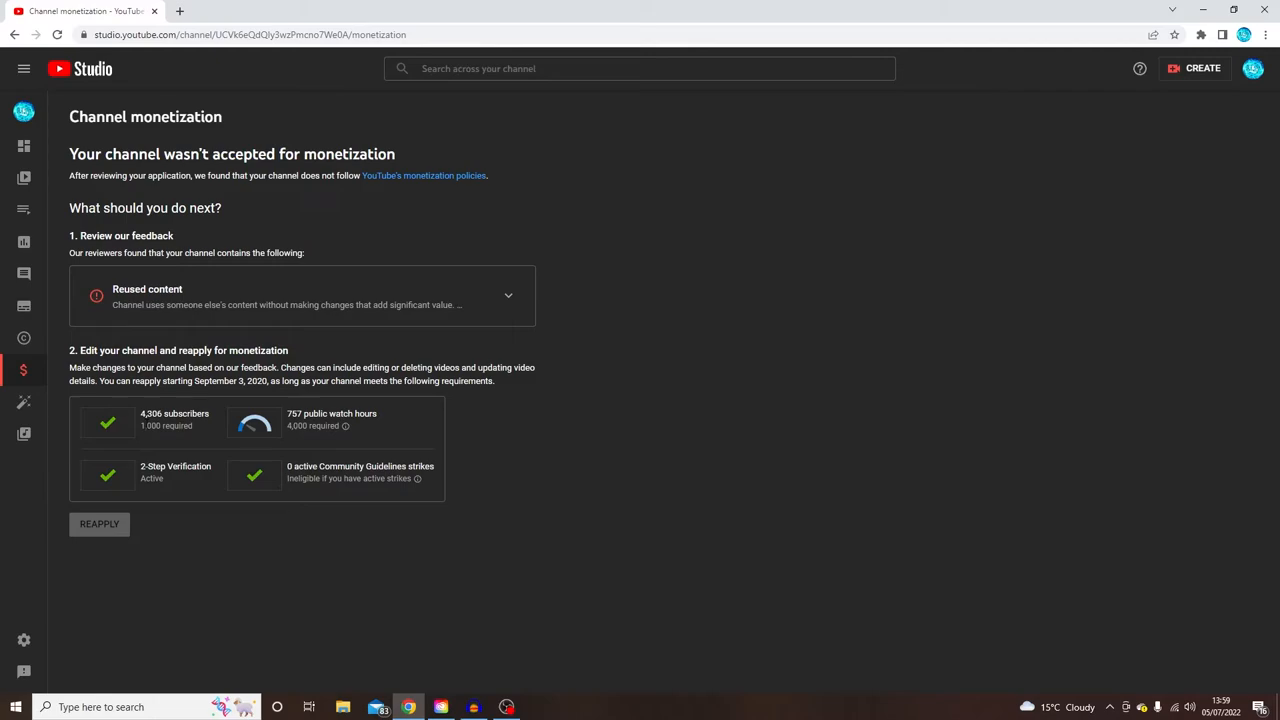
mouse_move(180, 480)
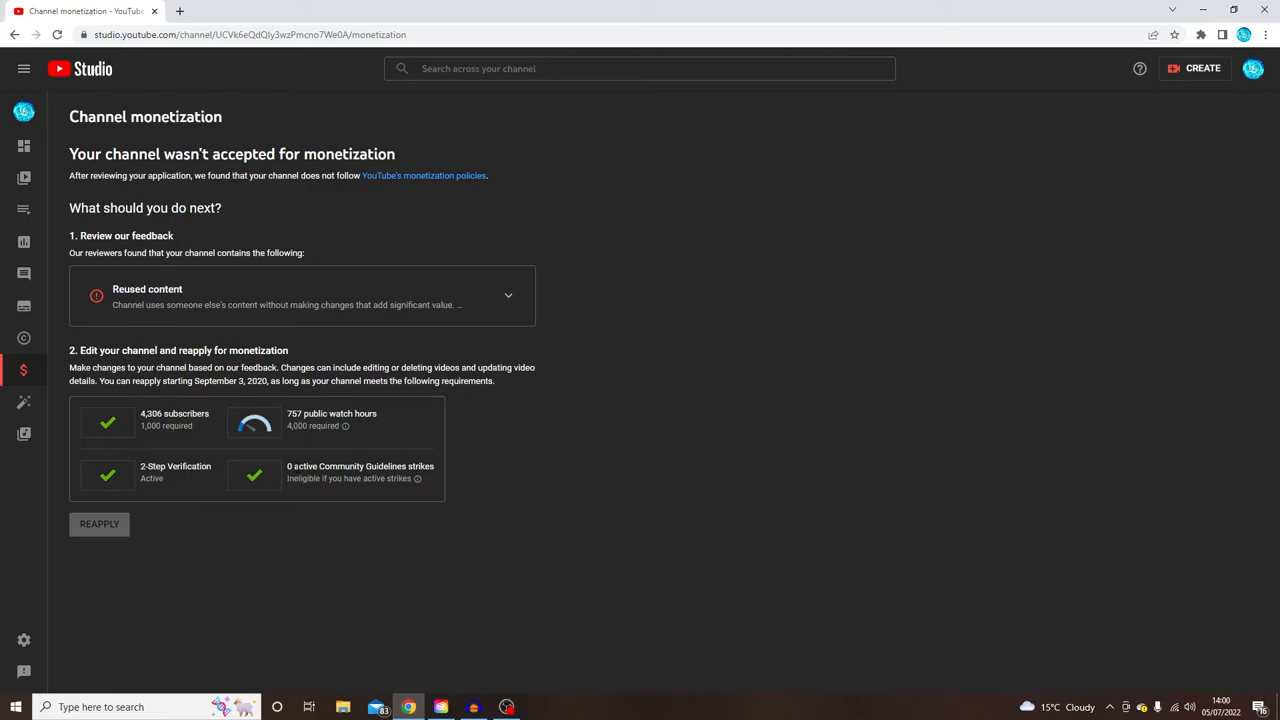
mouse_move(520, 654)
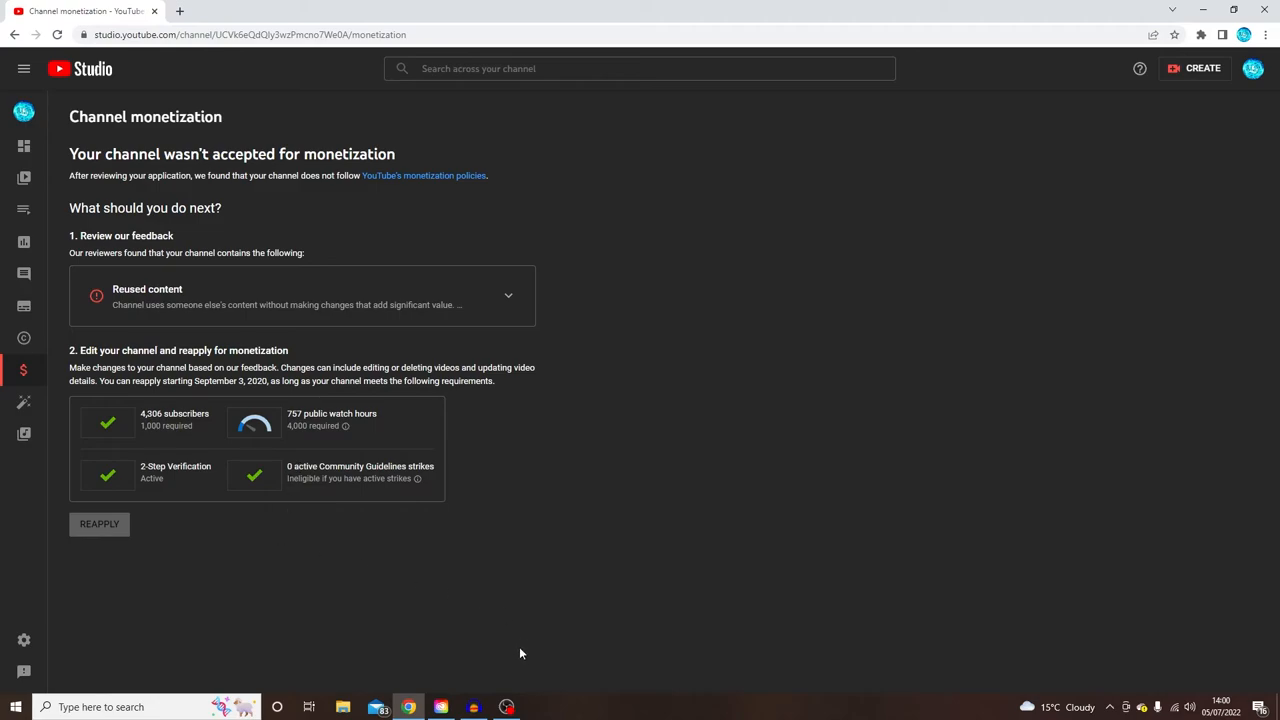
mouse_move(512, 678)
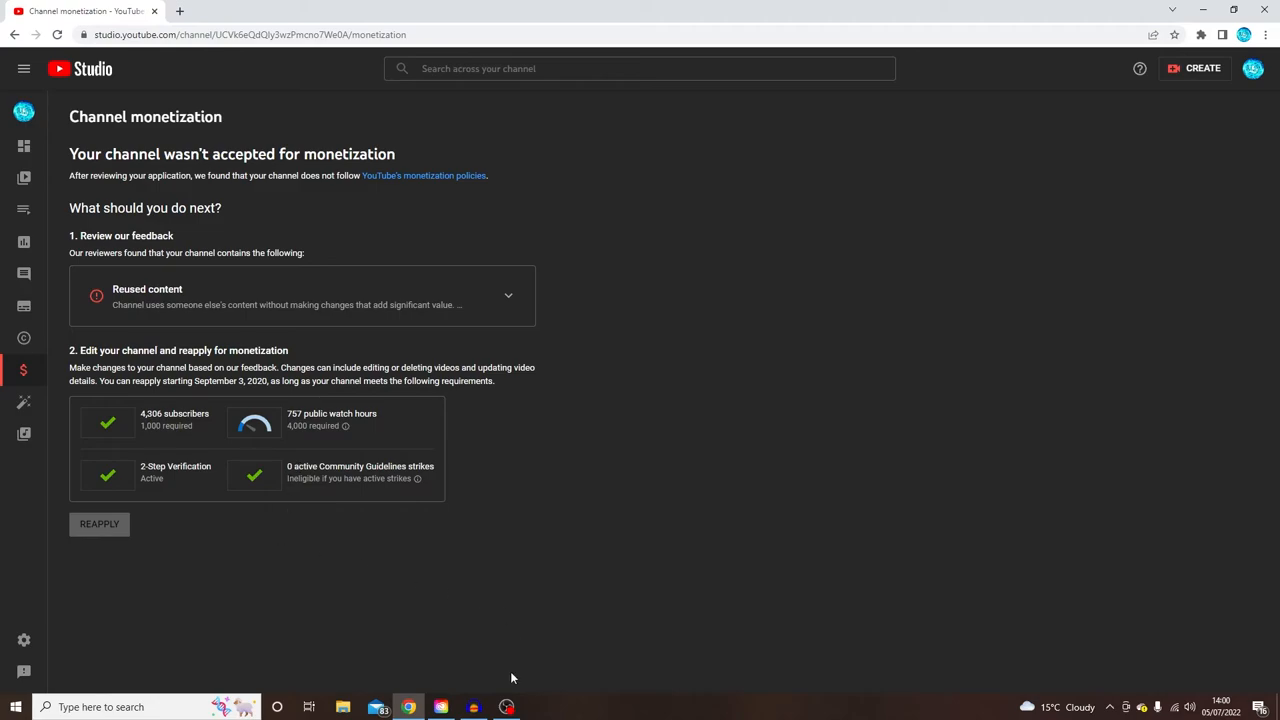
mouse_move(34, 364)
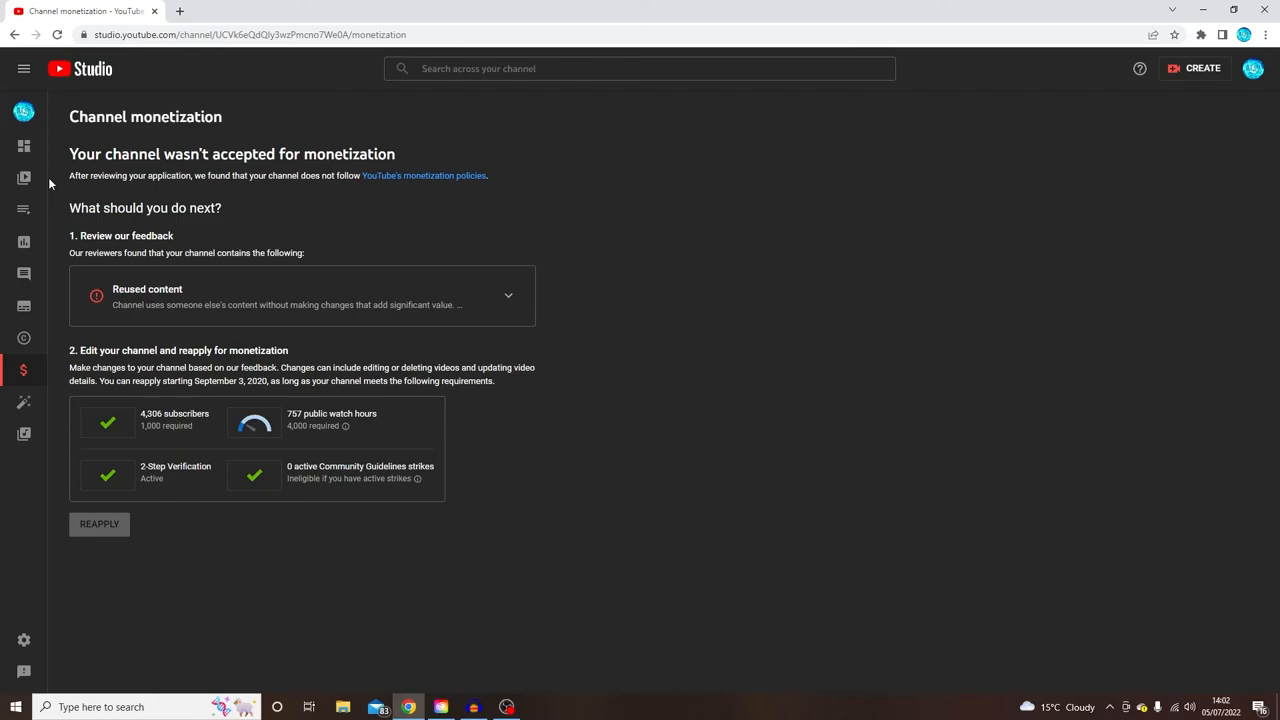
mouse_move(328, 362)
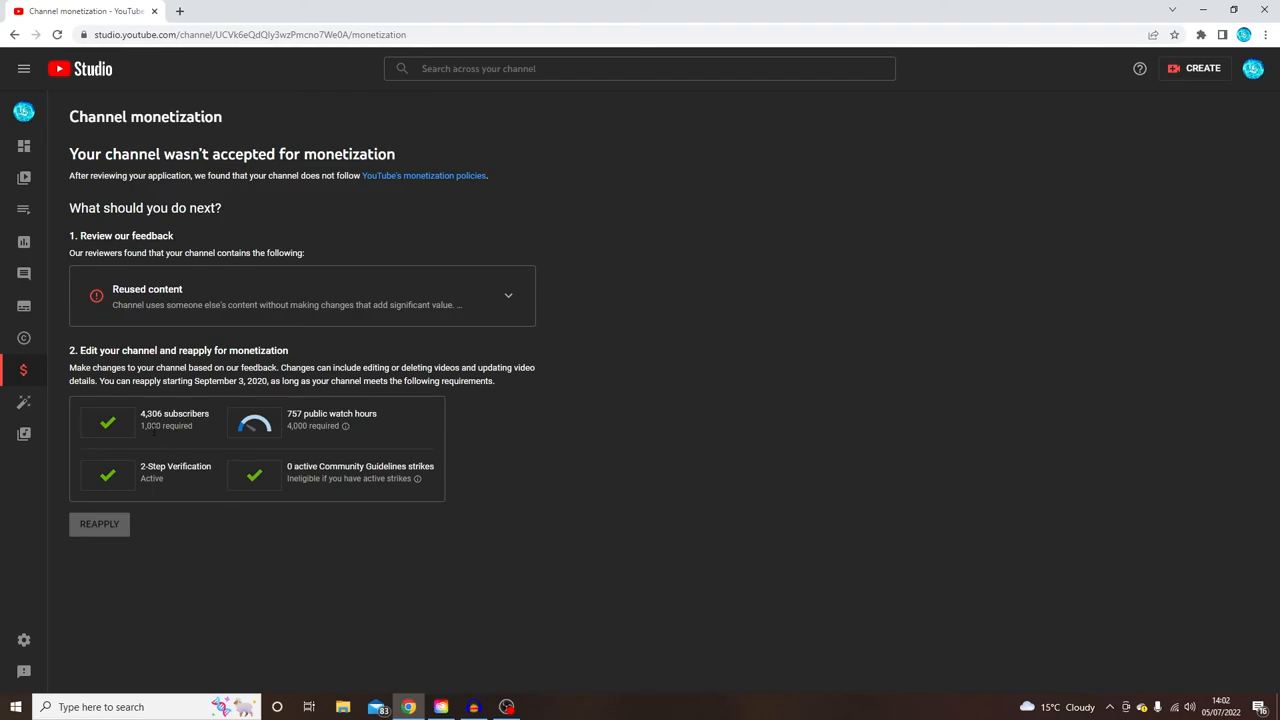
mouse_move(214, 424)
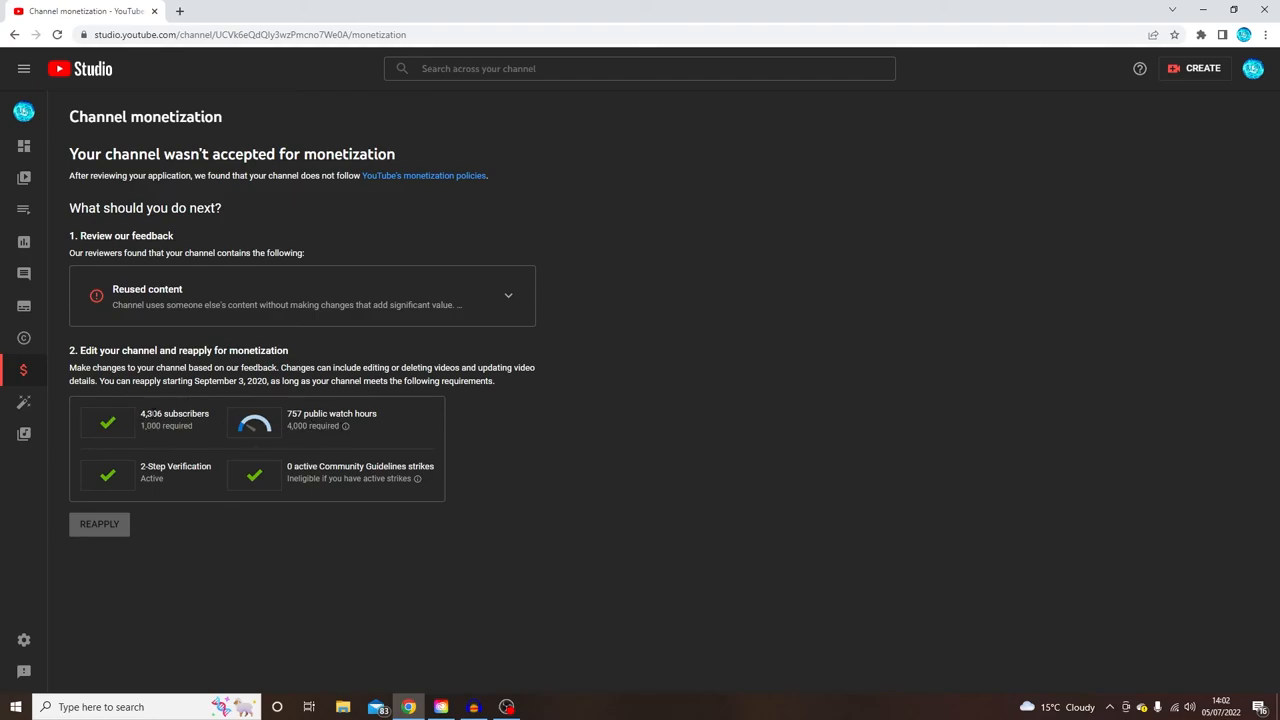
mouse_move(226, 408)
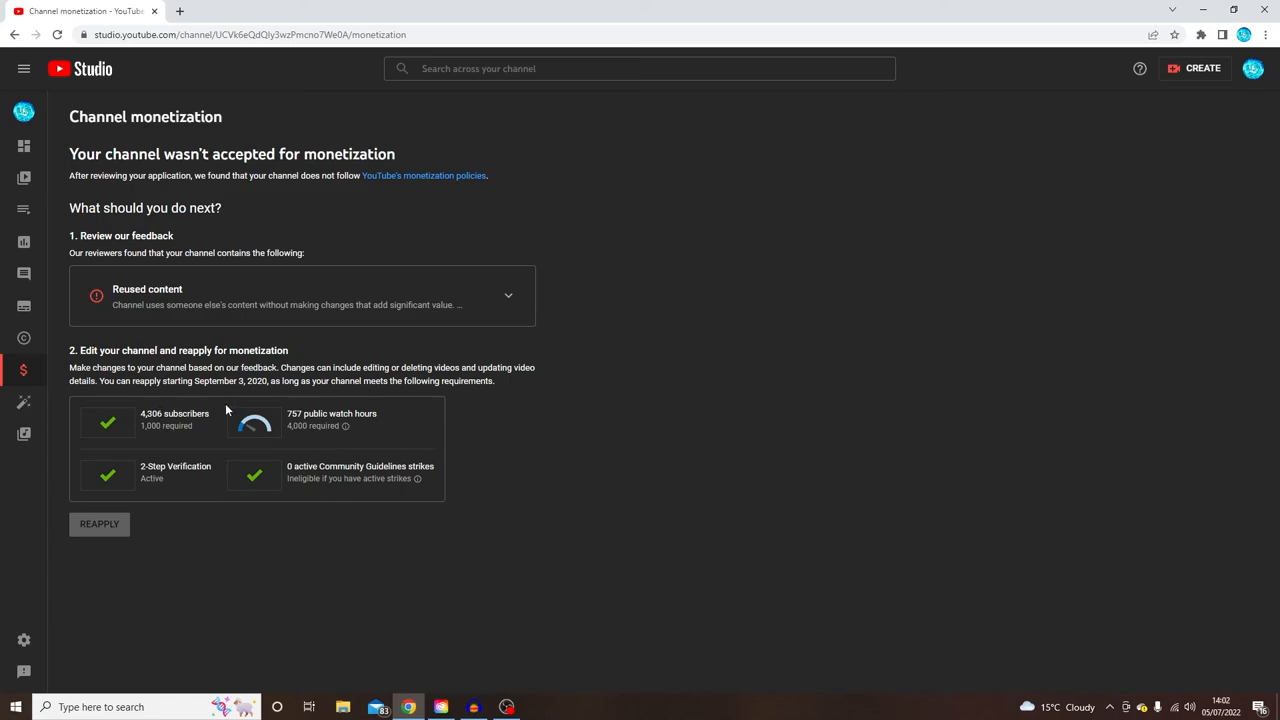